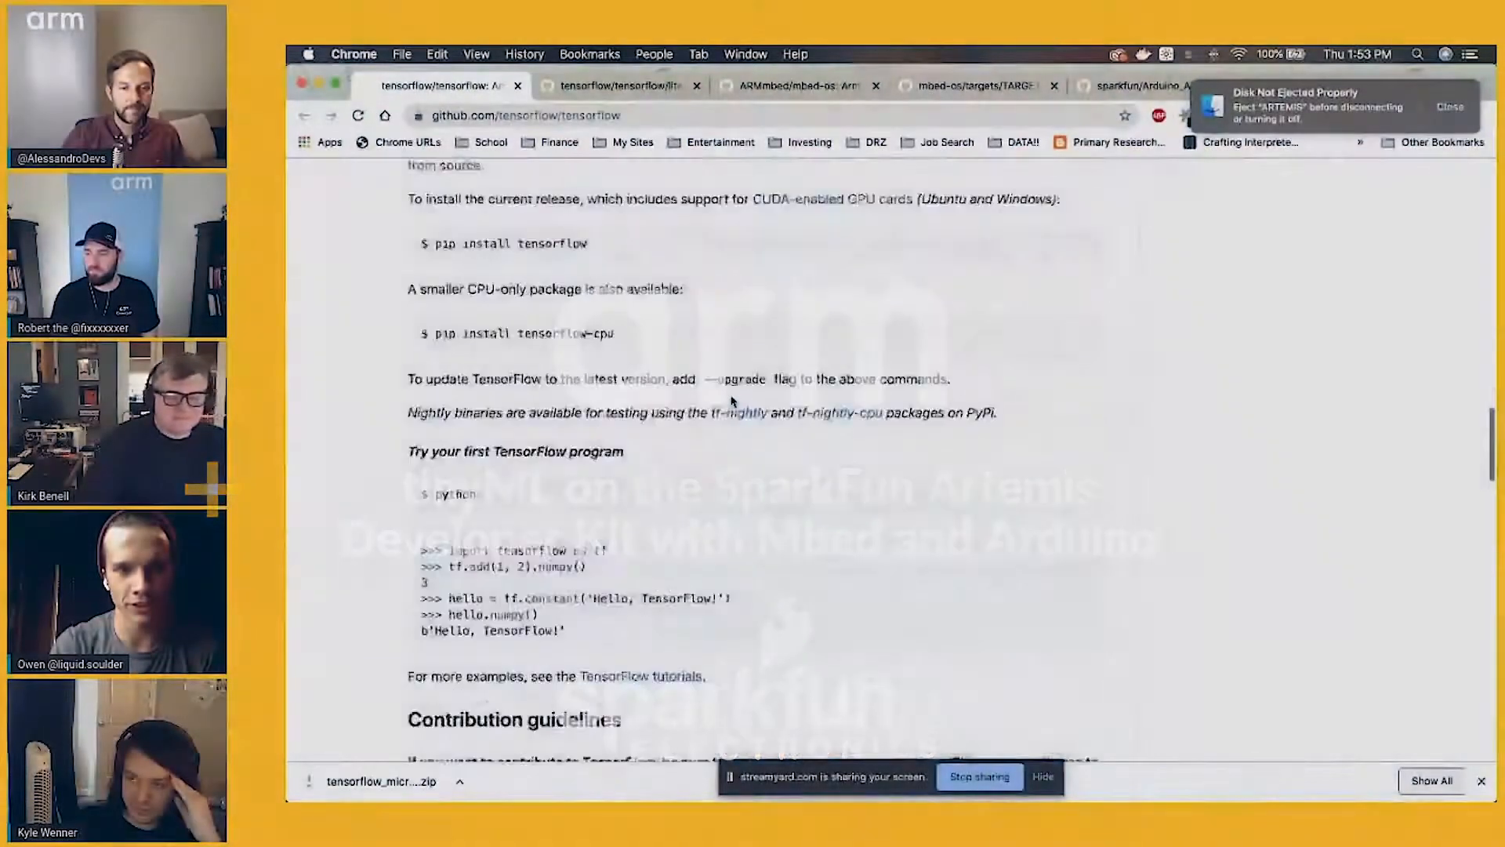
Switch to the micro_speech GitHub tab and scroll to the Micro Speech Example README
left_click(619, 86)
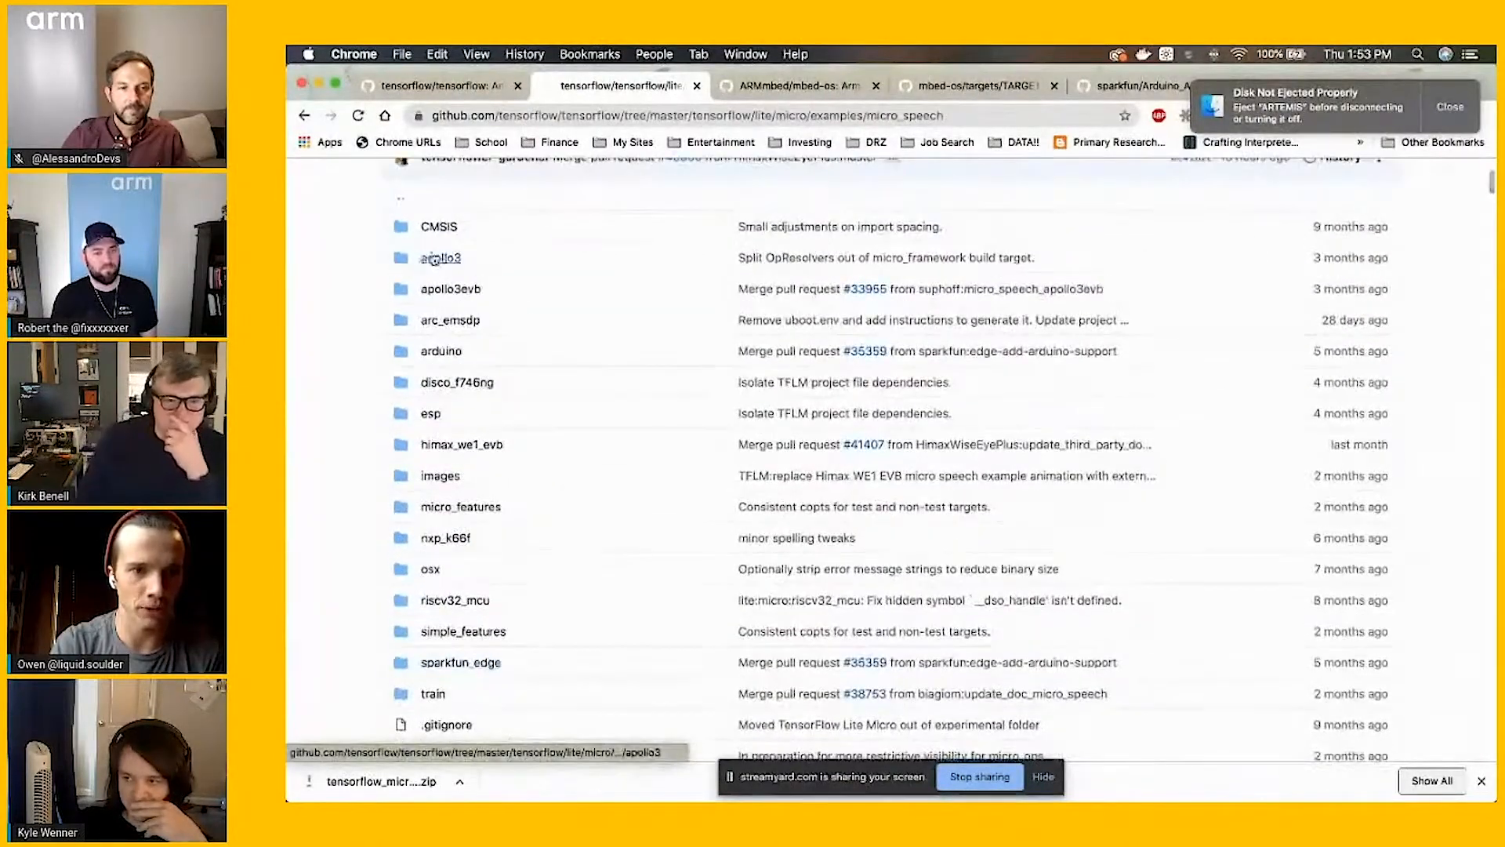
scroll("down", 3)
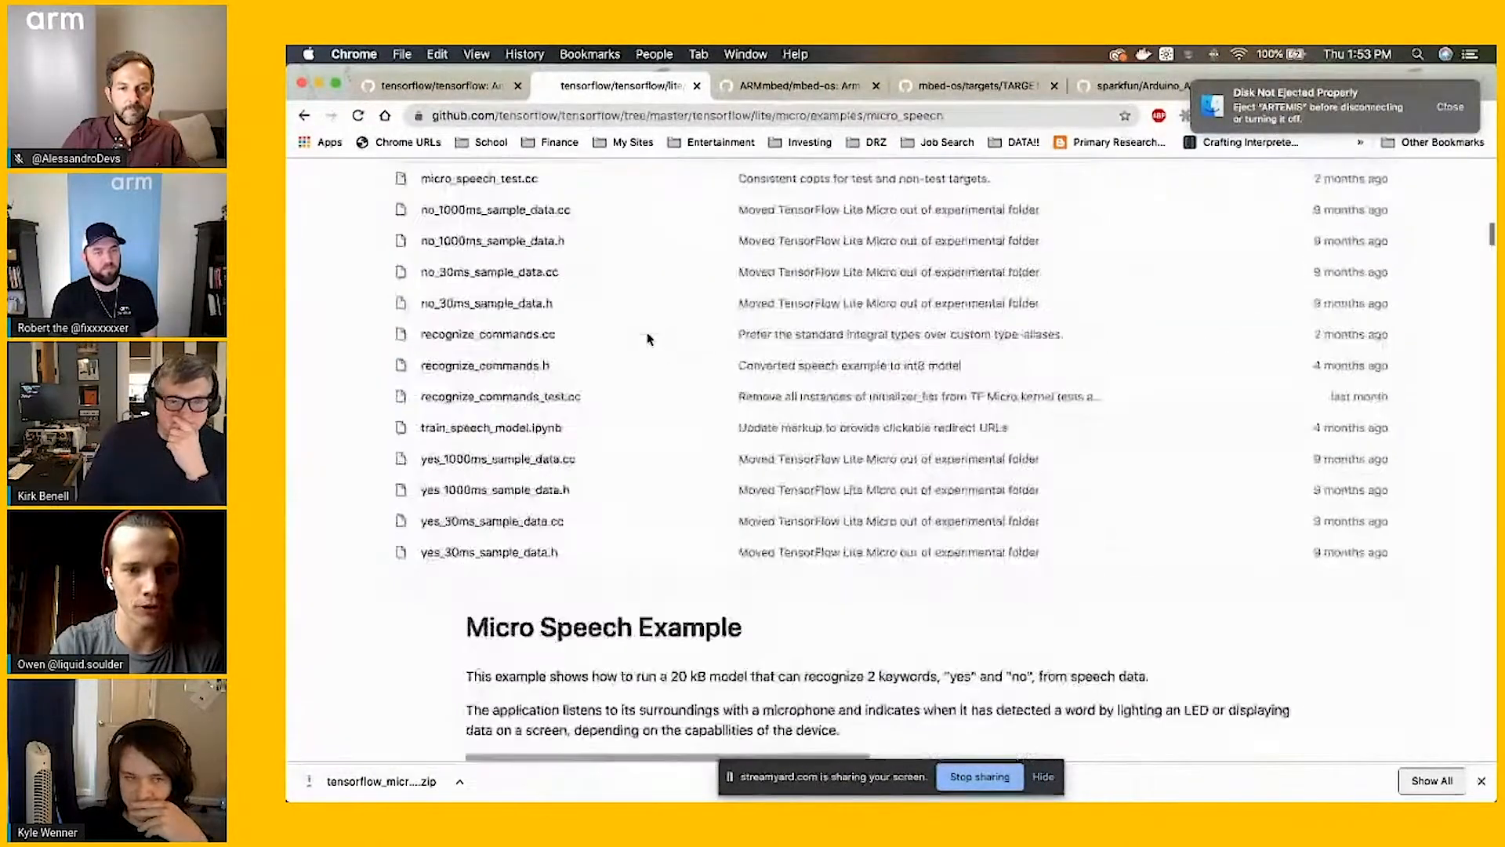
scroll("down", 3)
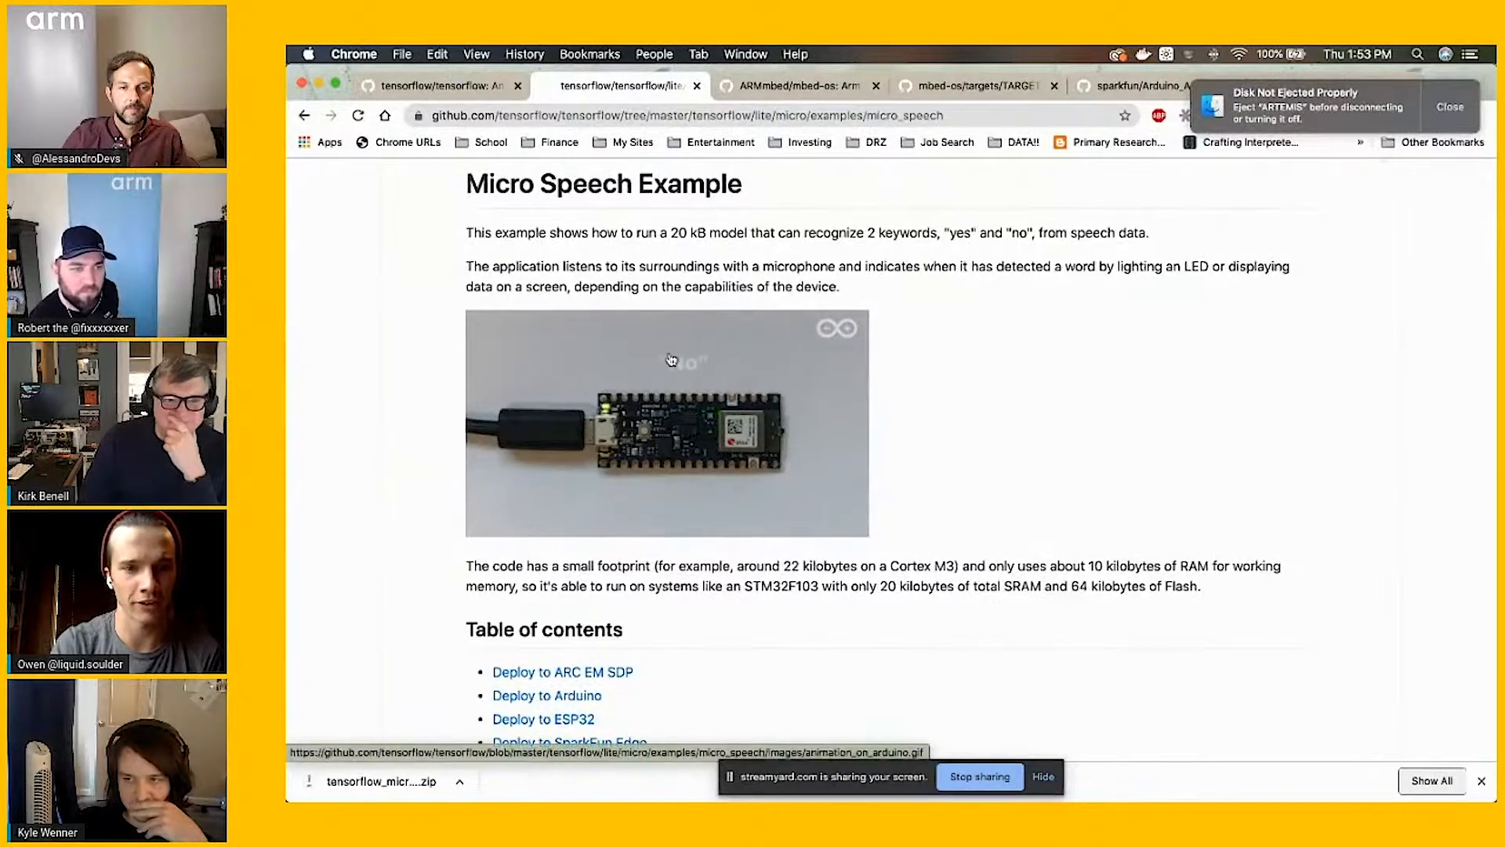
scroll("down", 3)
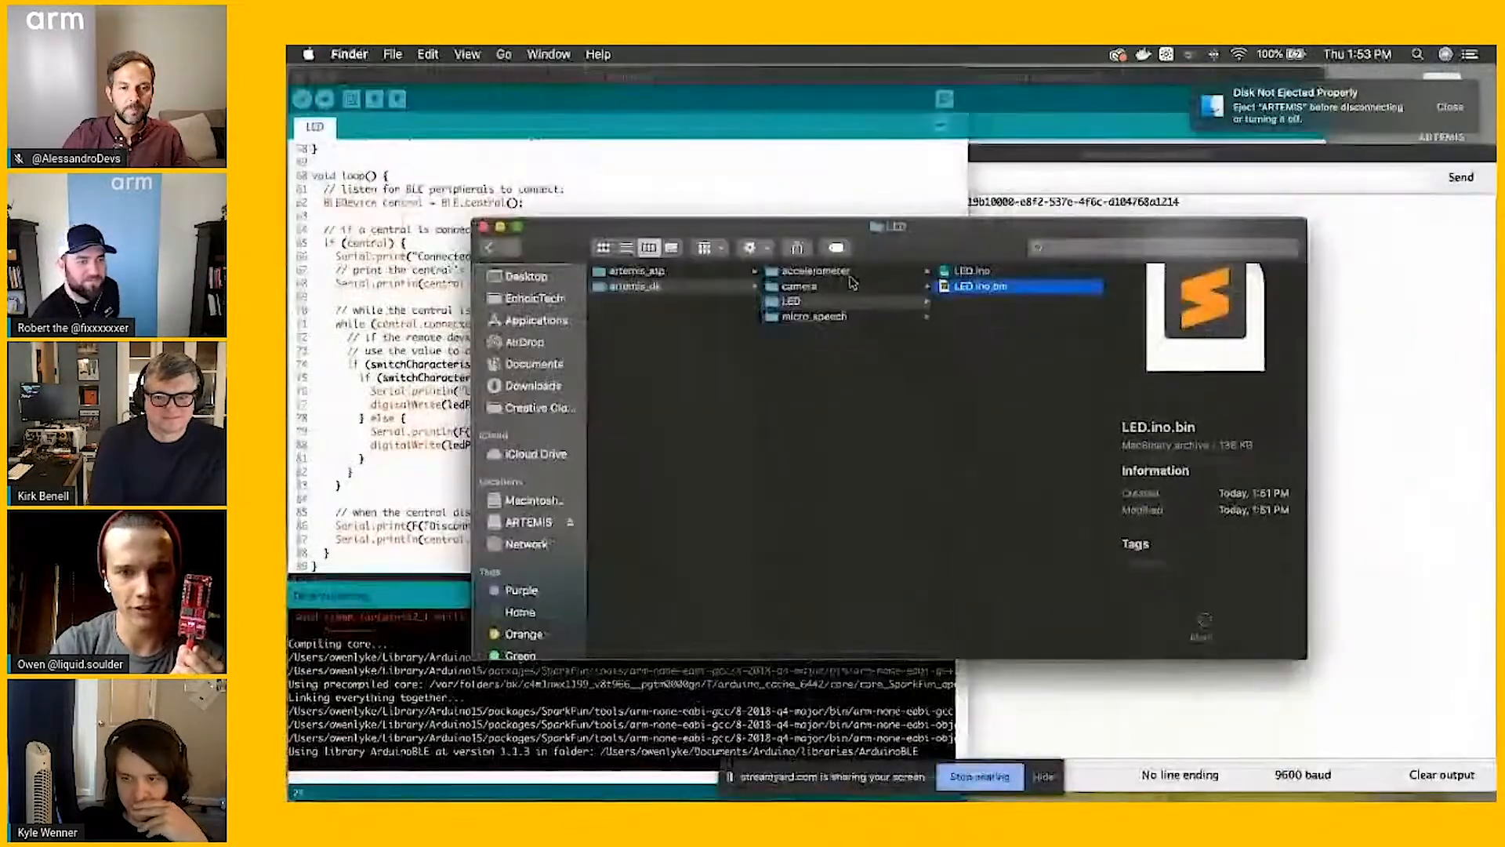
Open the artemis_dk micro_speech folder containing micro_speech.bin
left_click(814, 316)
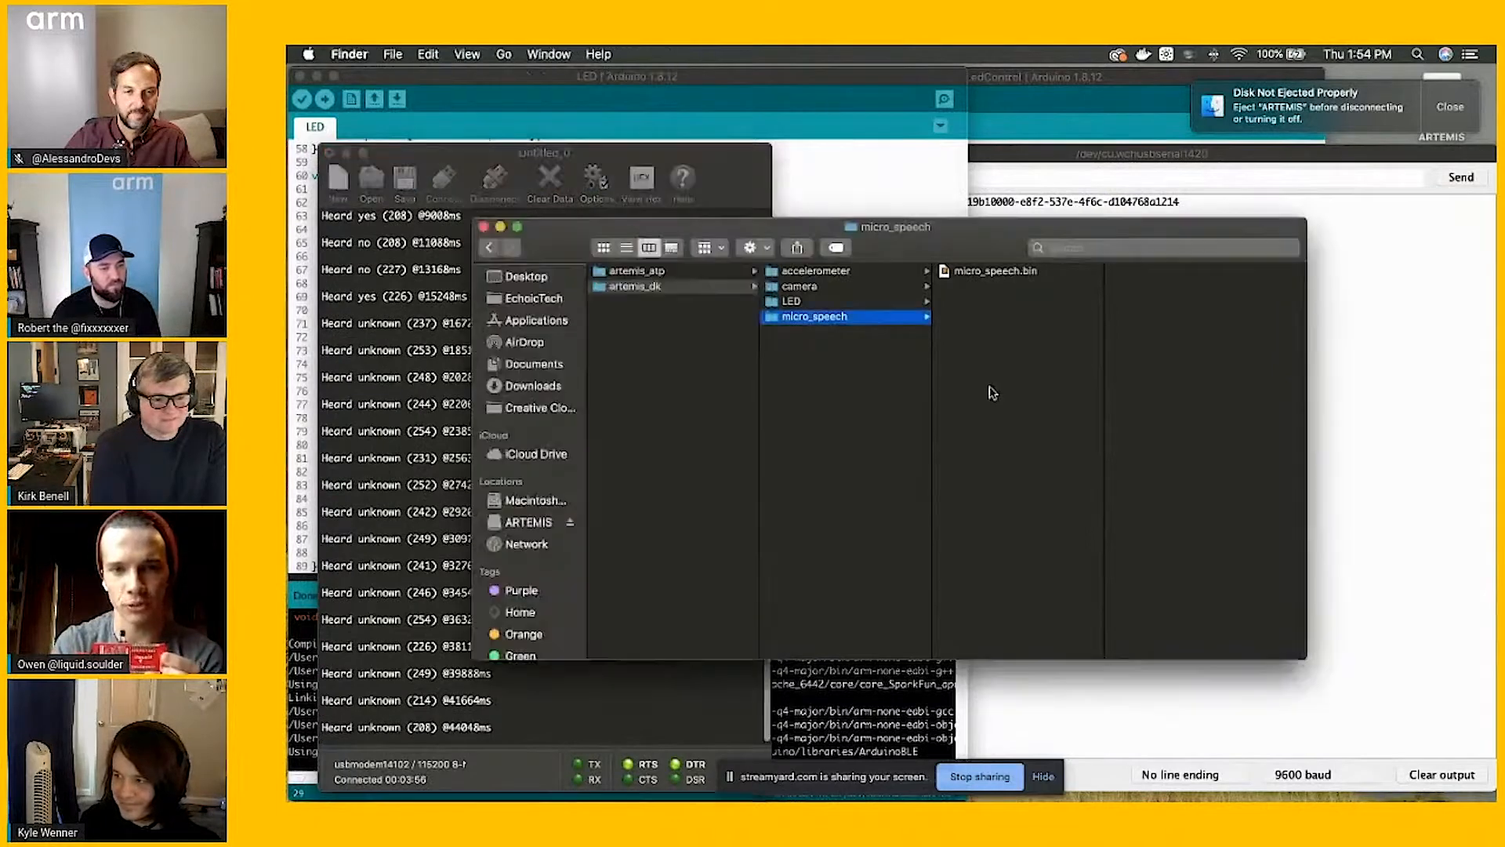
Open the accelerometer demo folder, then the camera demo folder
left_click(815, 270)
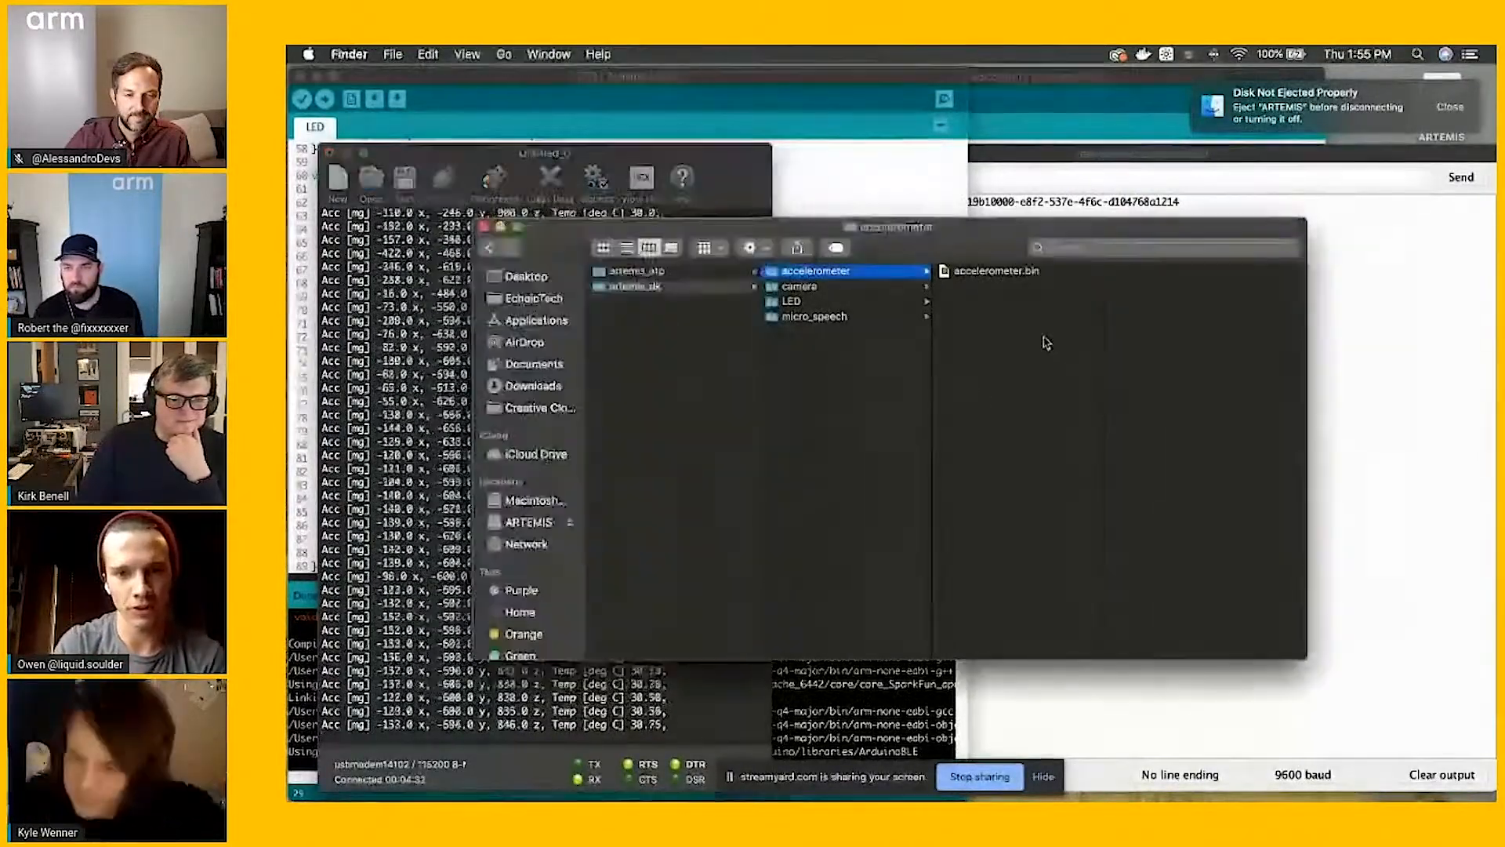
left_click(799, 286)
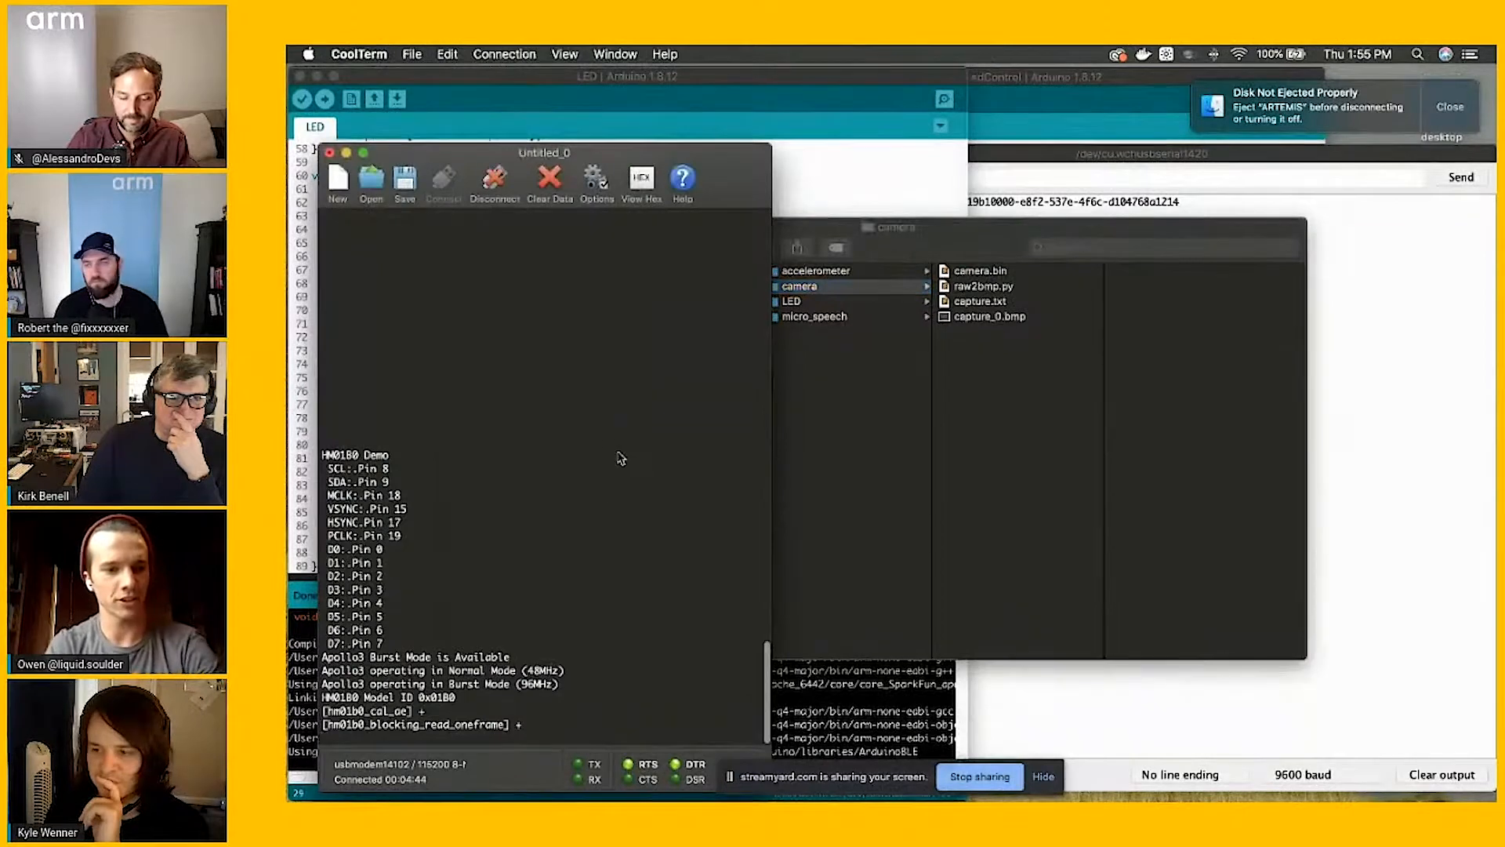
Start CoolTerm's Capture to Textfile from the Connection menu
left_click(504, 54)
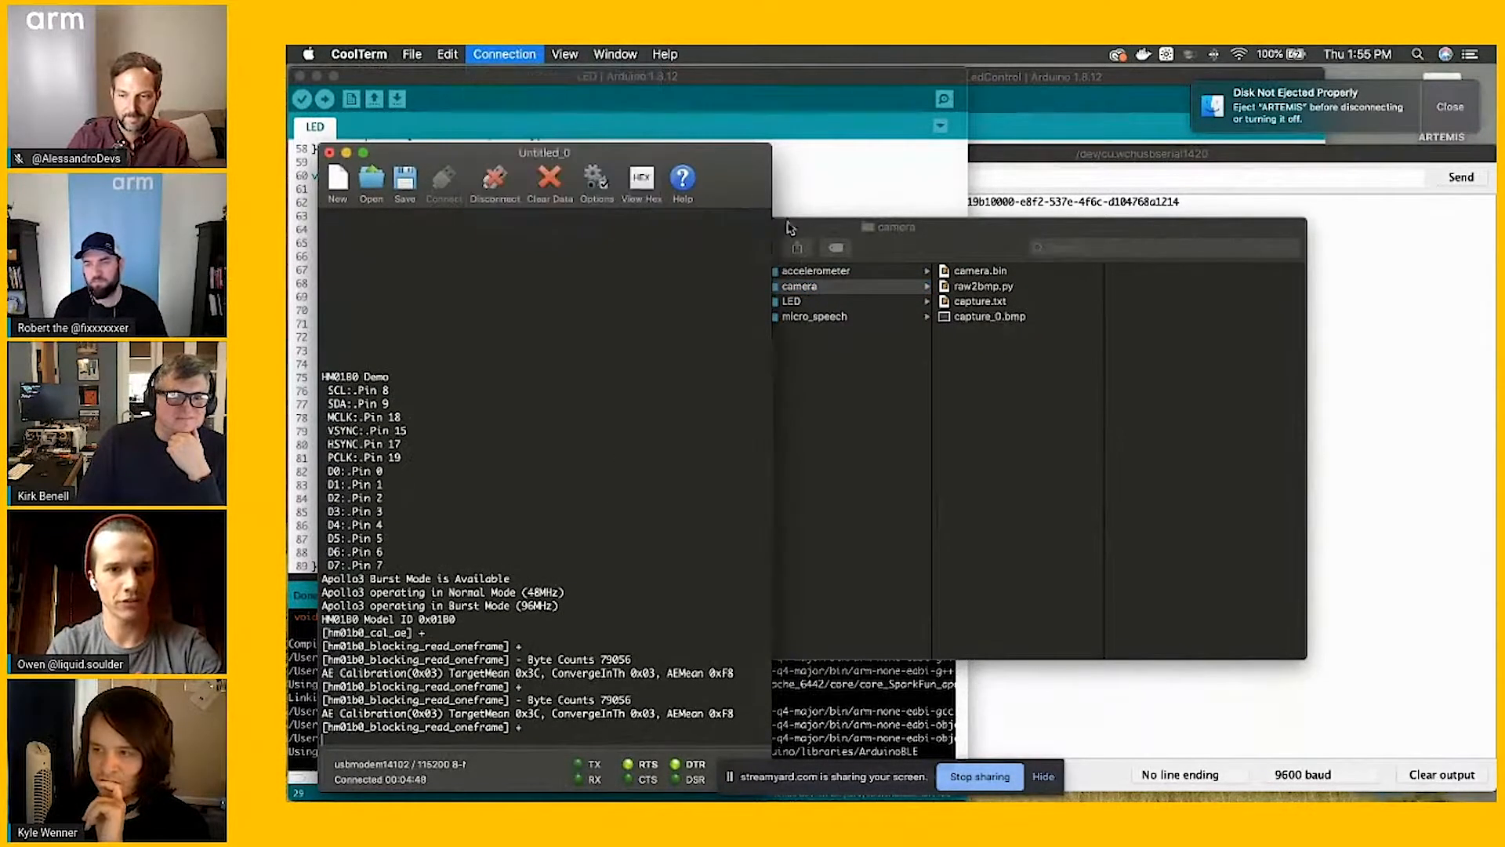
left_click(403, 178)
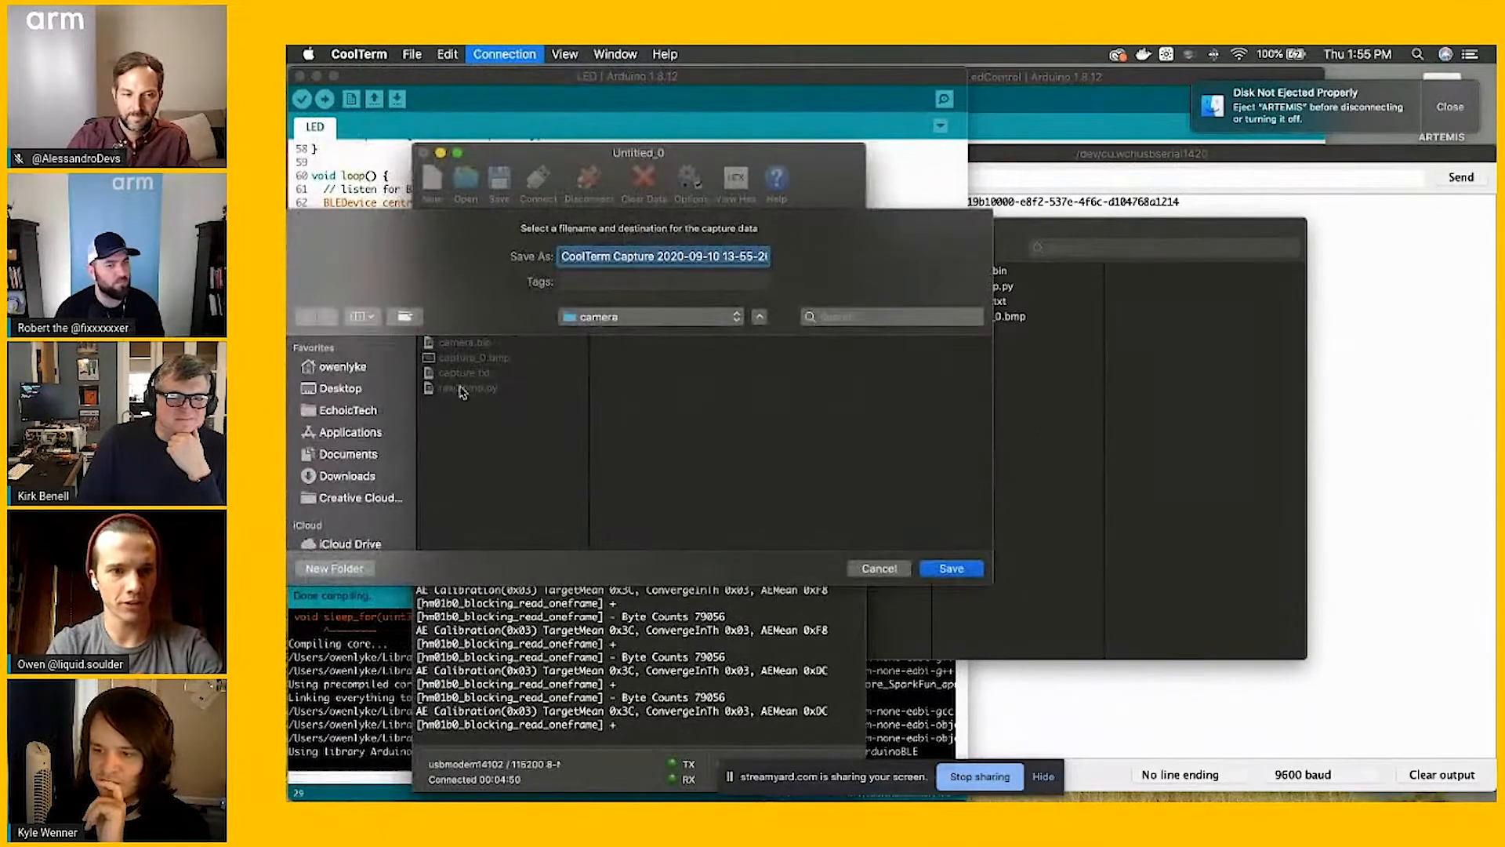
Save the serial capture as capture.txt in the camera folder
type("capture.txt")
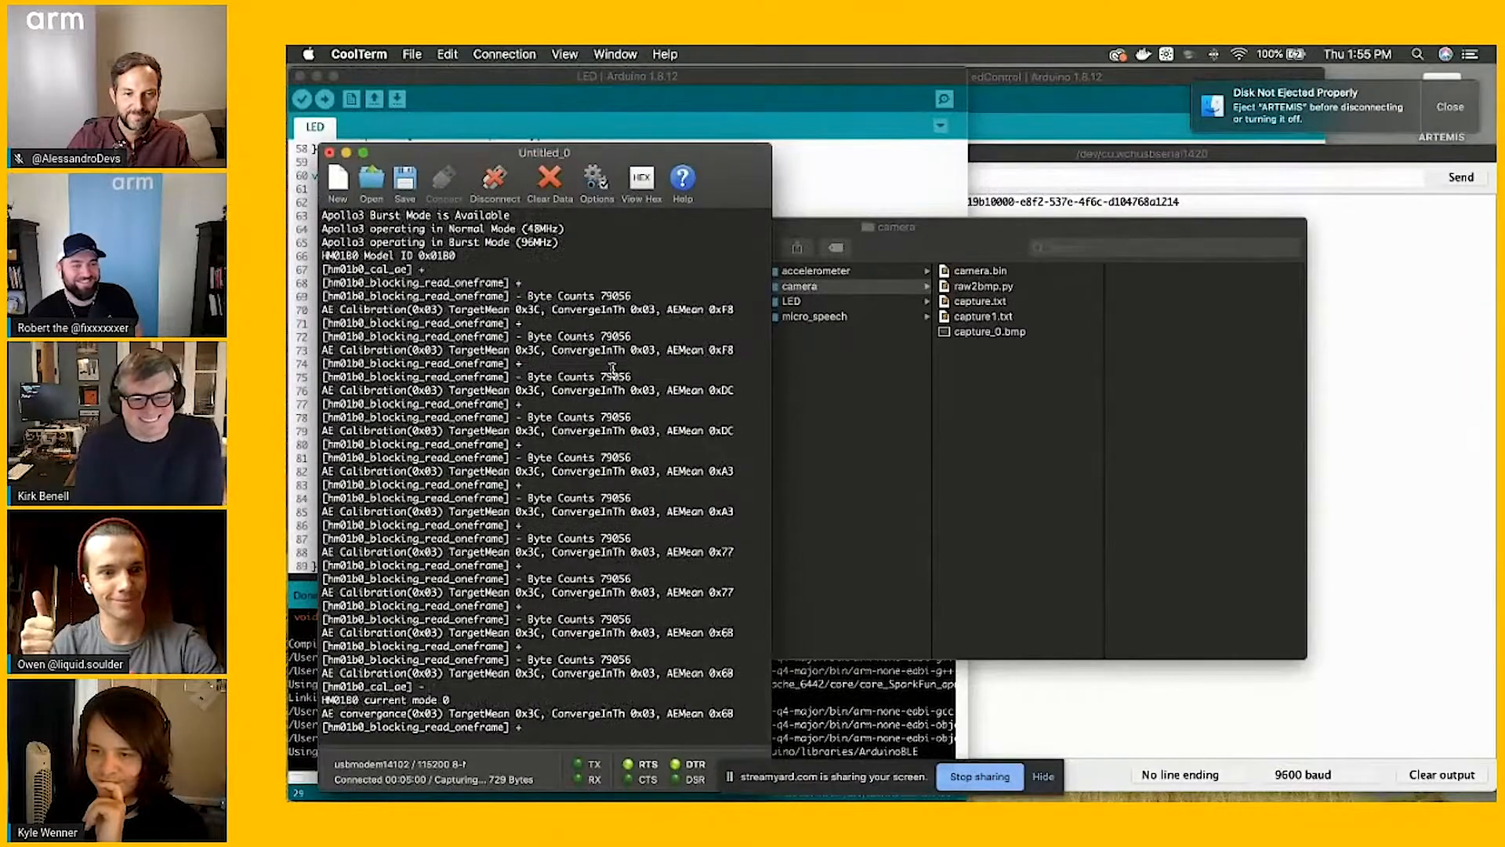
left_click(641, 182)
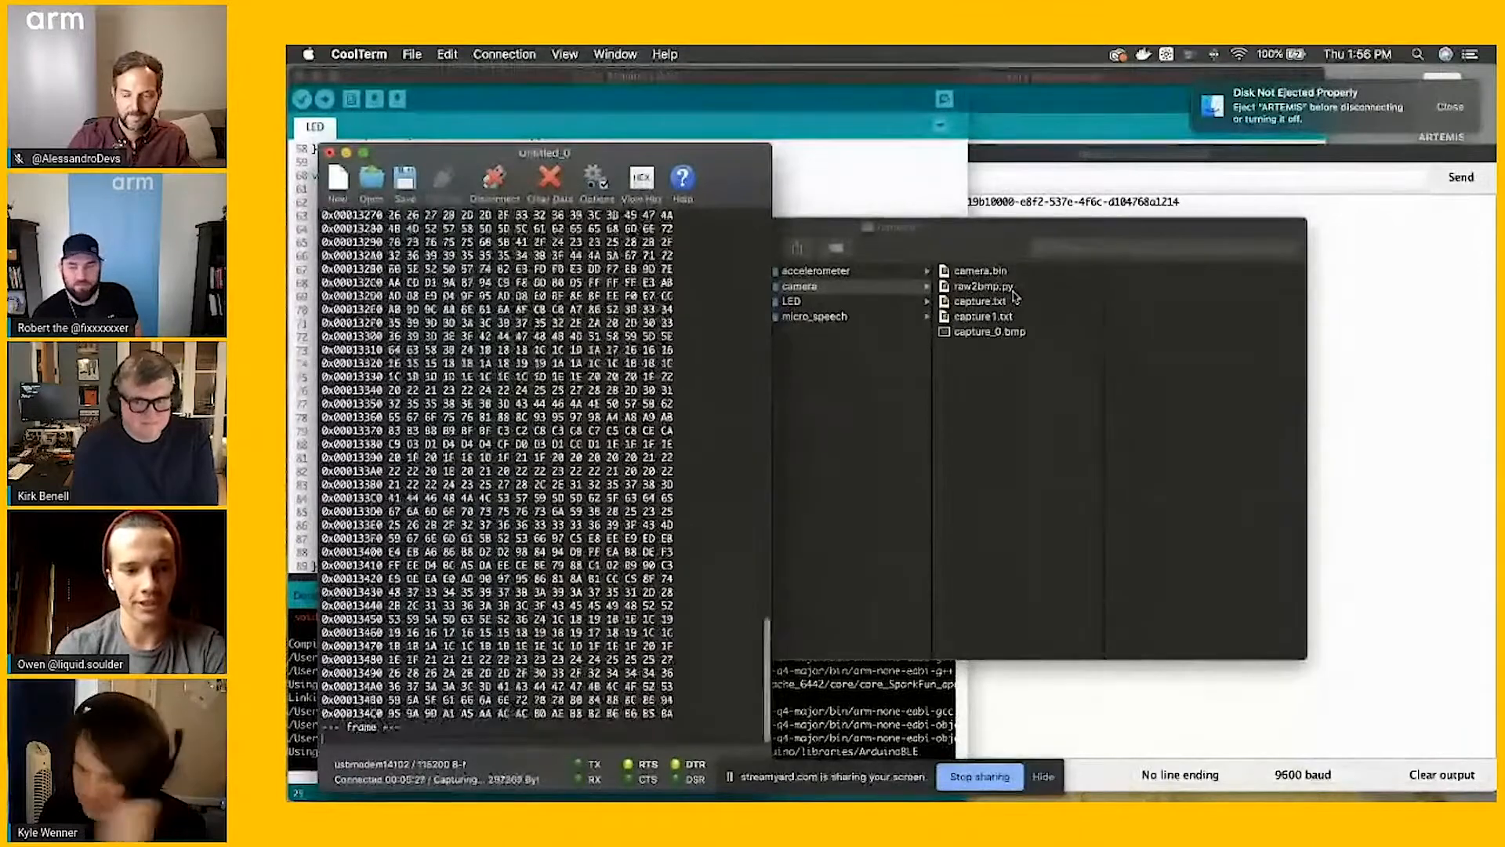
Open the Connection menu to manage the running text-file capture
left_click(504, 54)
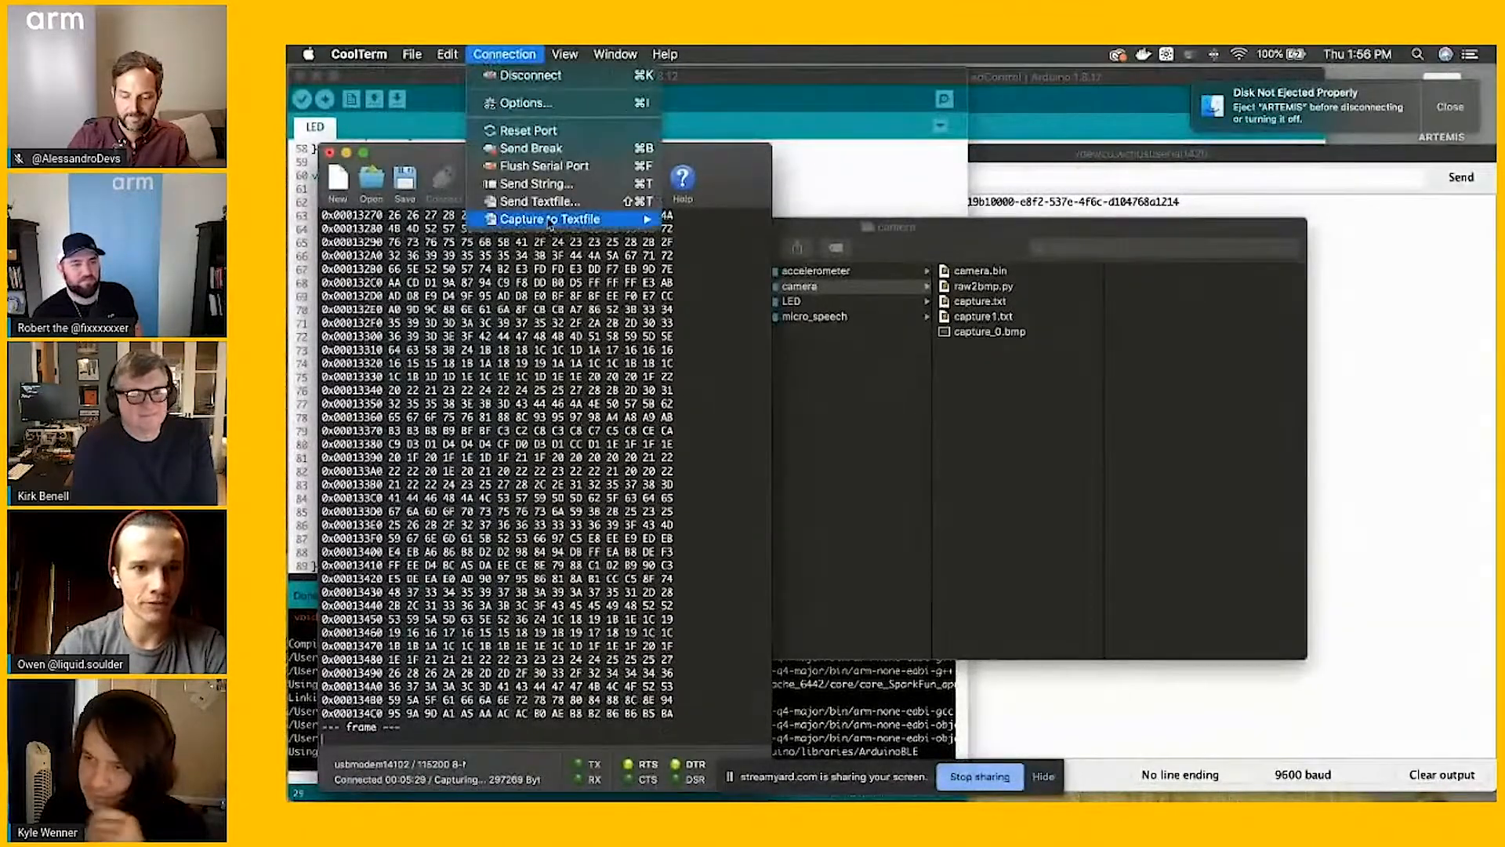